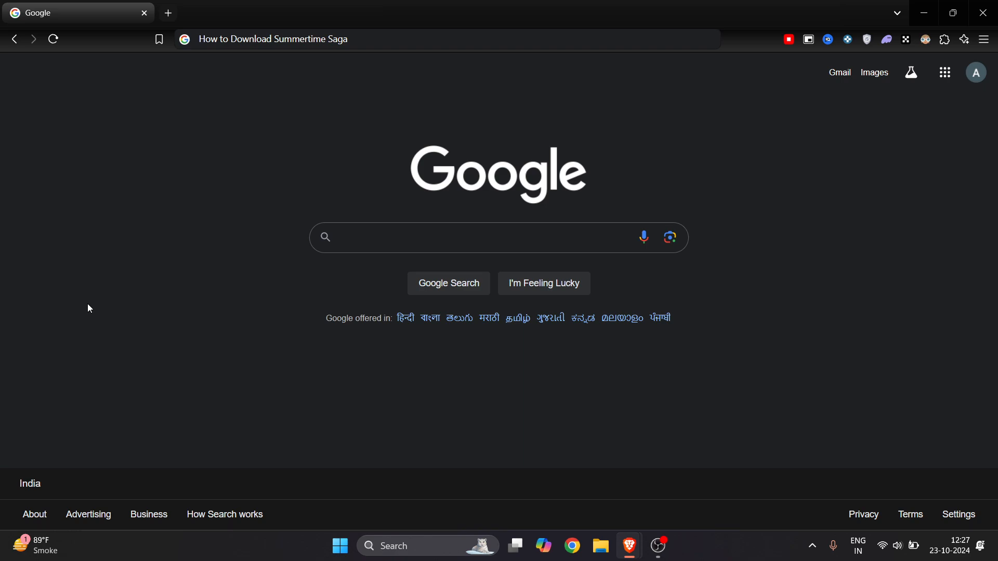
Step: Search Google for 'summer time download'
text(s)
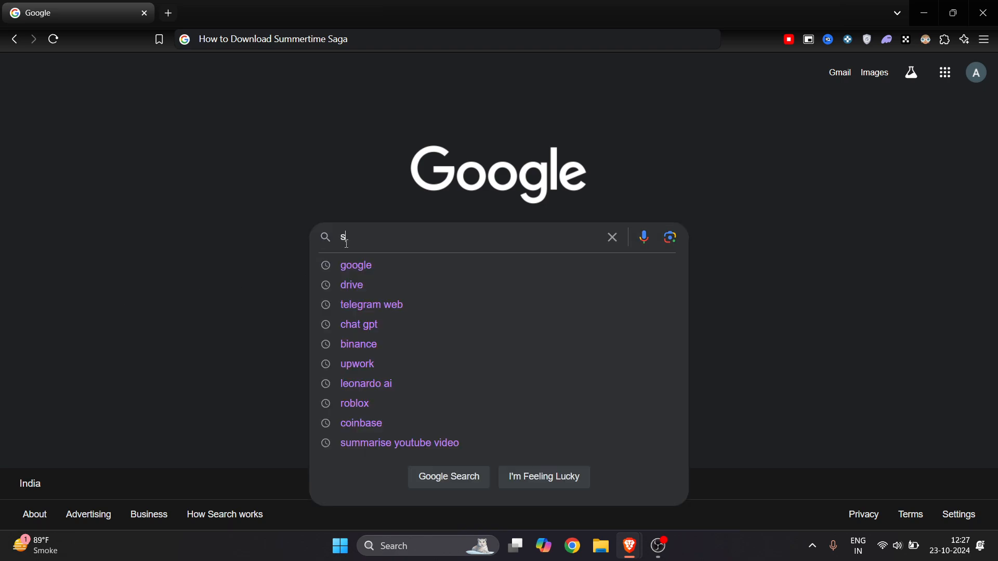
text(ummer ti)
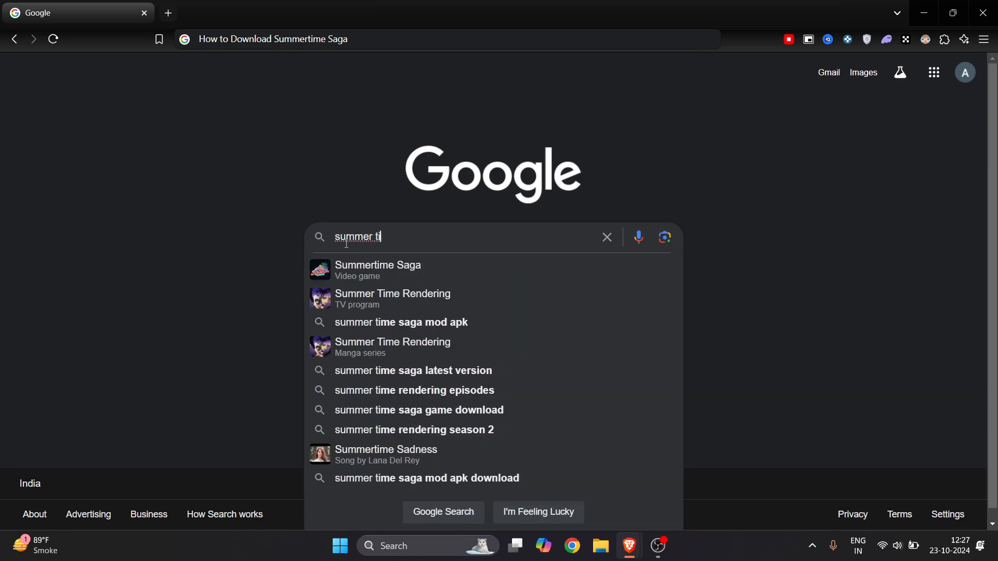
text(me download)
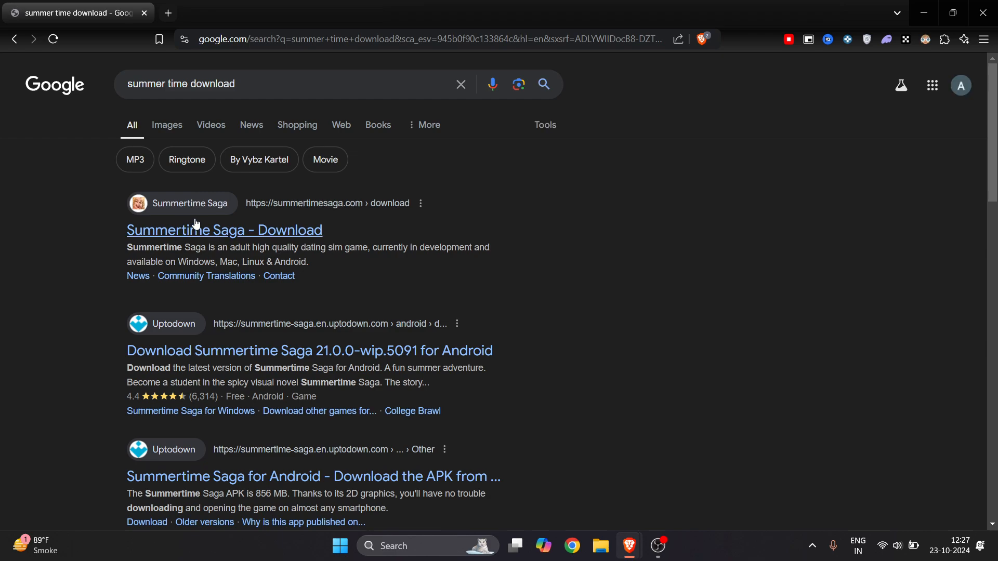
mouse_move(270, 222)
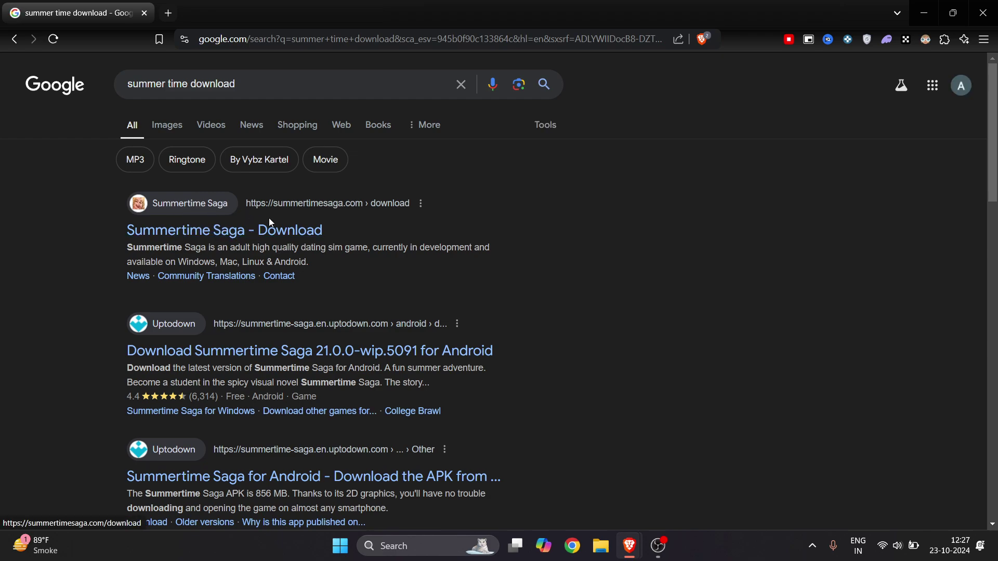
Step: Open the 'Summertime Saga - Download' result and compare Stable v0.20.16 with Preview v21.0.0
click(224, 230)
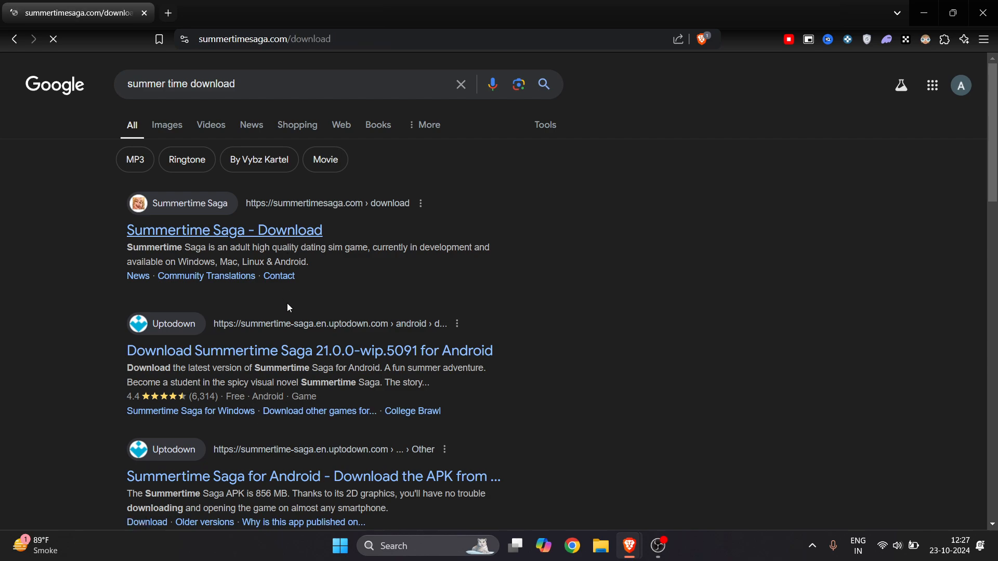
click(224, 230)
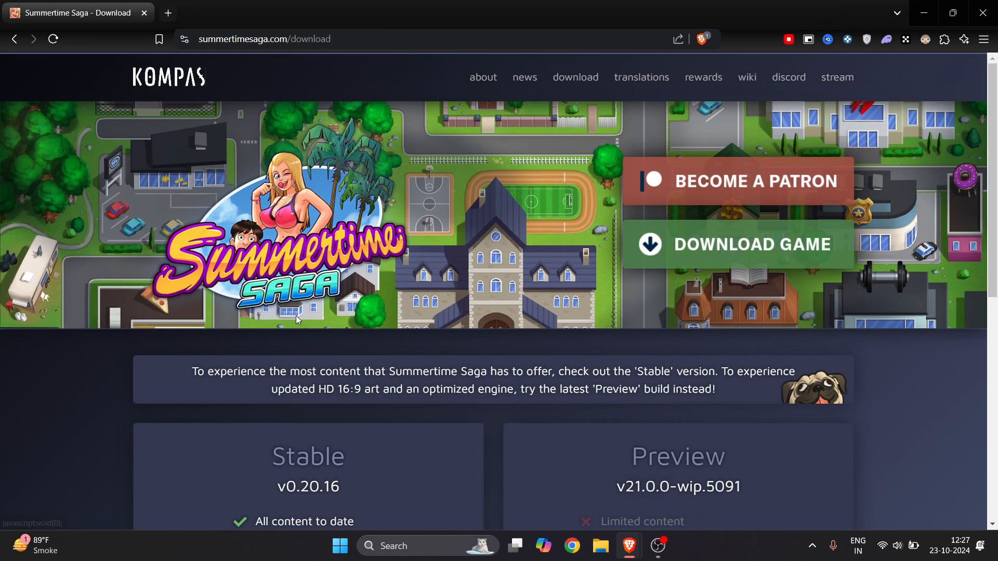
scroll(down, 3)
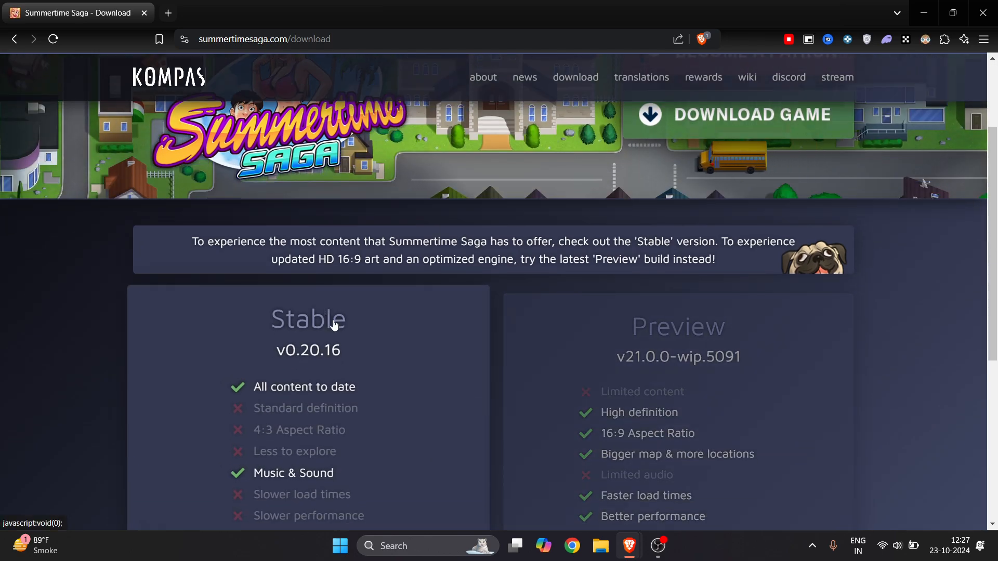
scroll(up, 3)
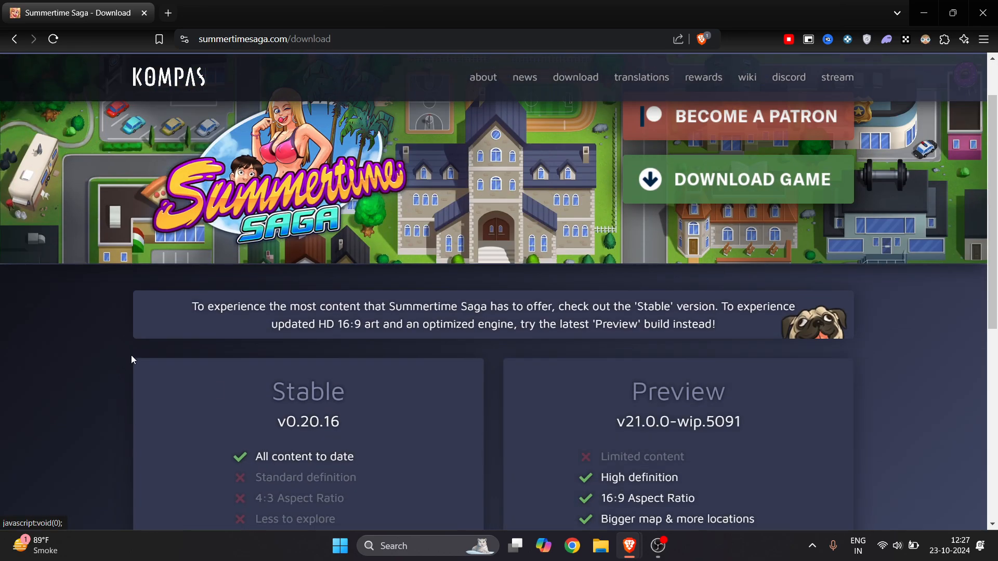
mouse_move(519, 434)
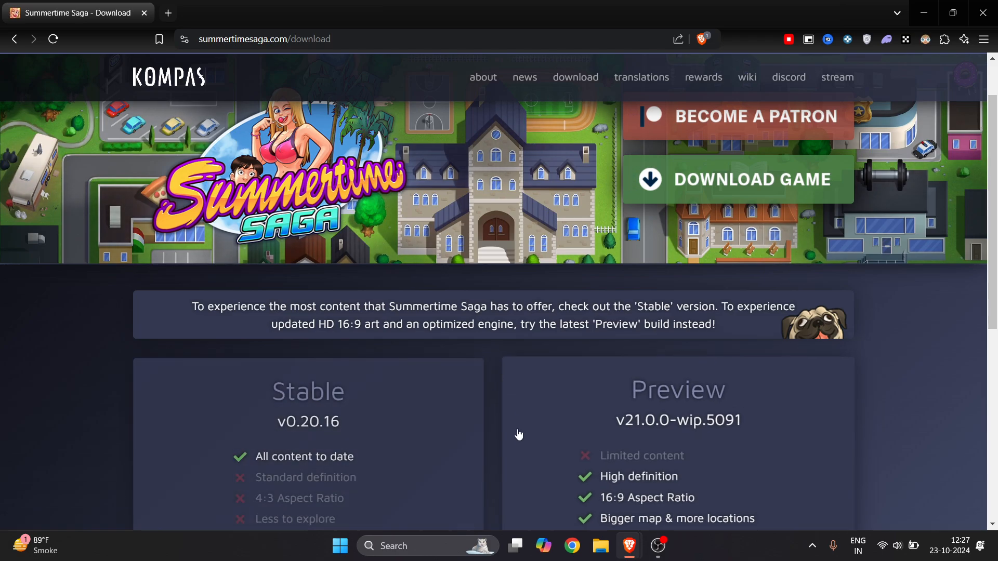
scroll(up, 3)
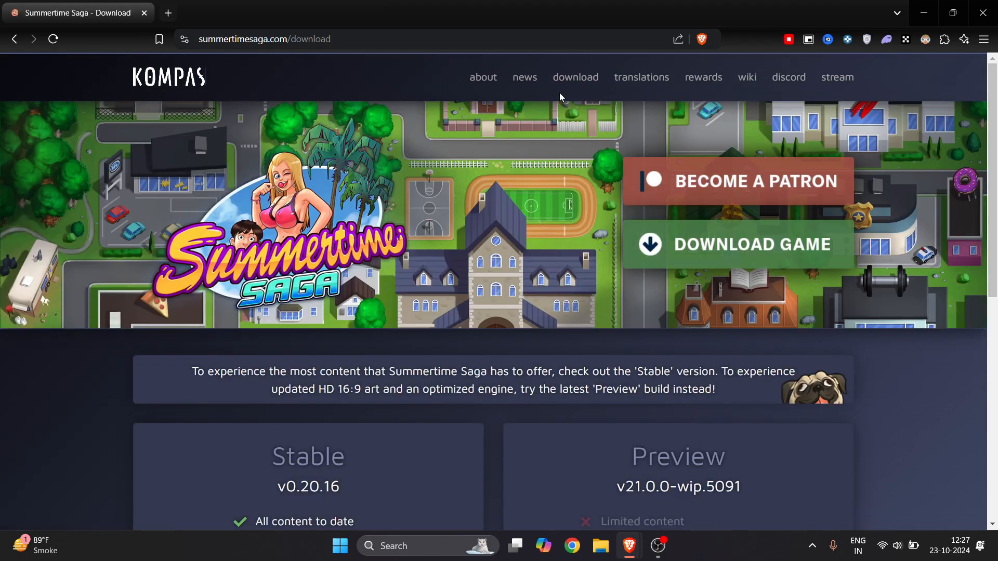
scroll(down, 3)
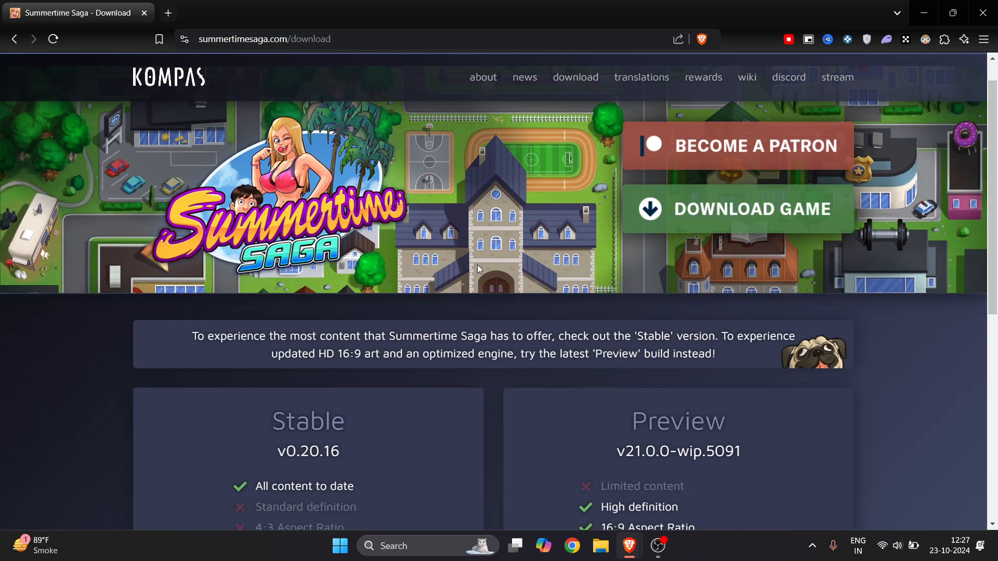
scroll(down, 3)
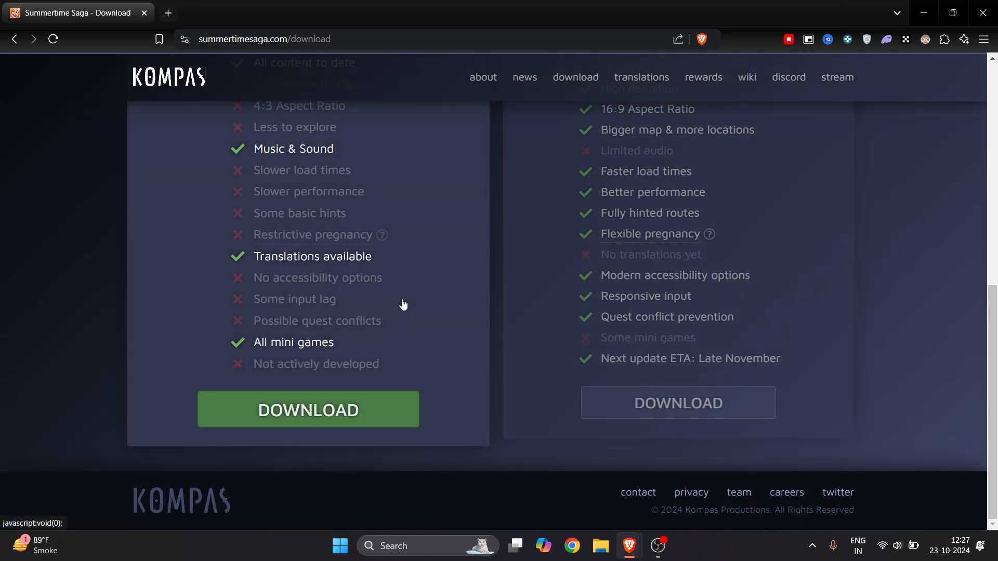
scroll(up, 3)
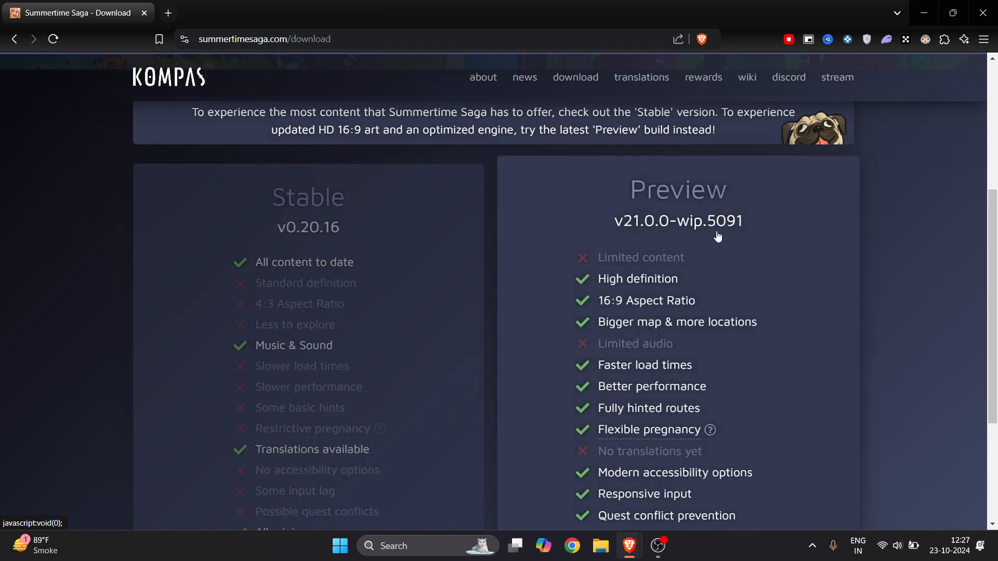
scroll(down, 3)
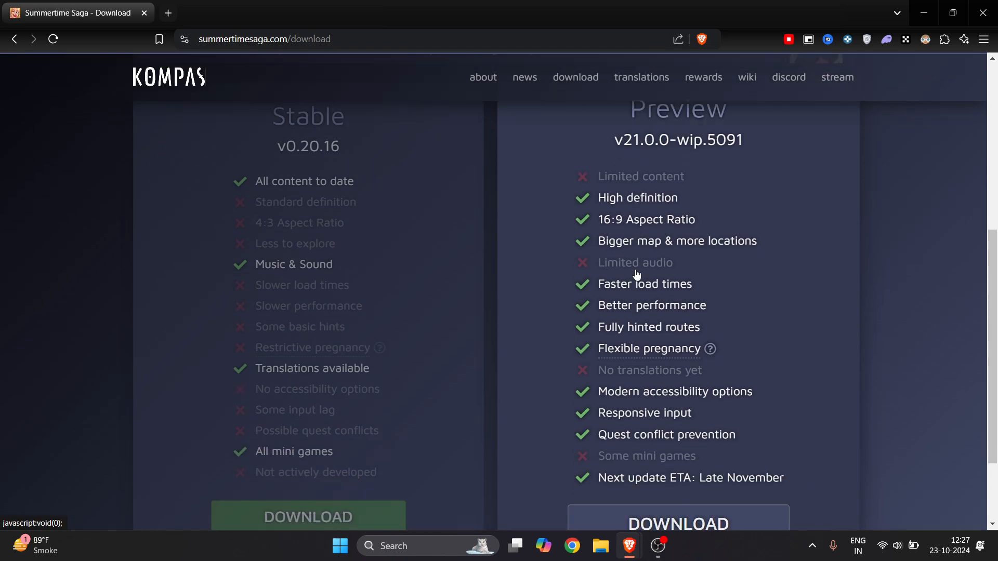
scroll(up, 3)
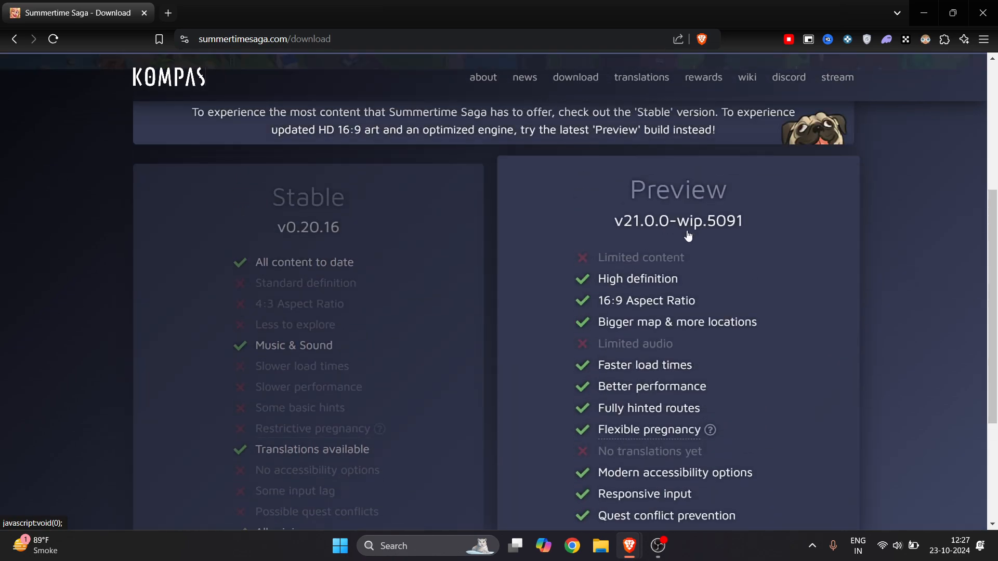
scroll(down, 3)
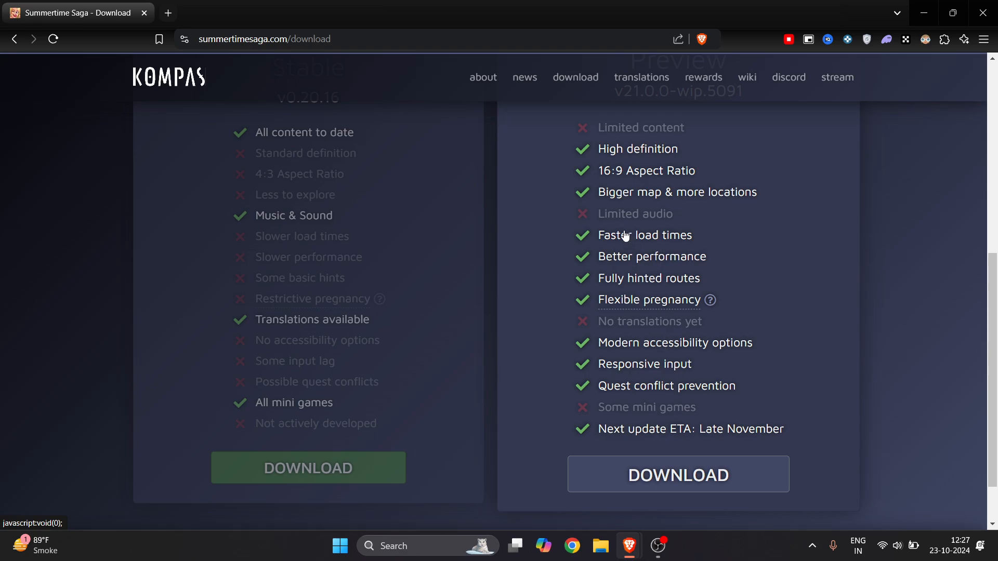
mouse_move(725, 204)
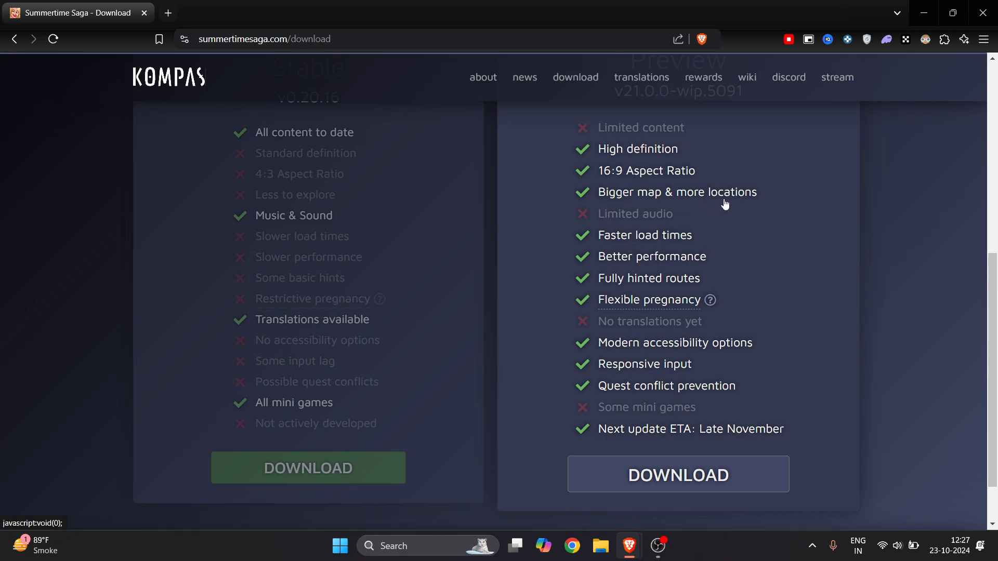
mouse_move(678, 269)
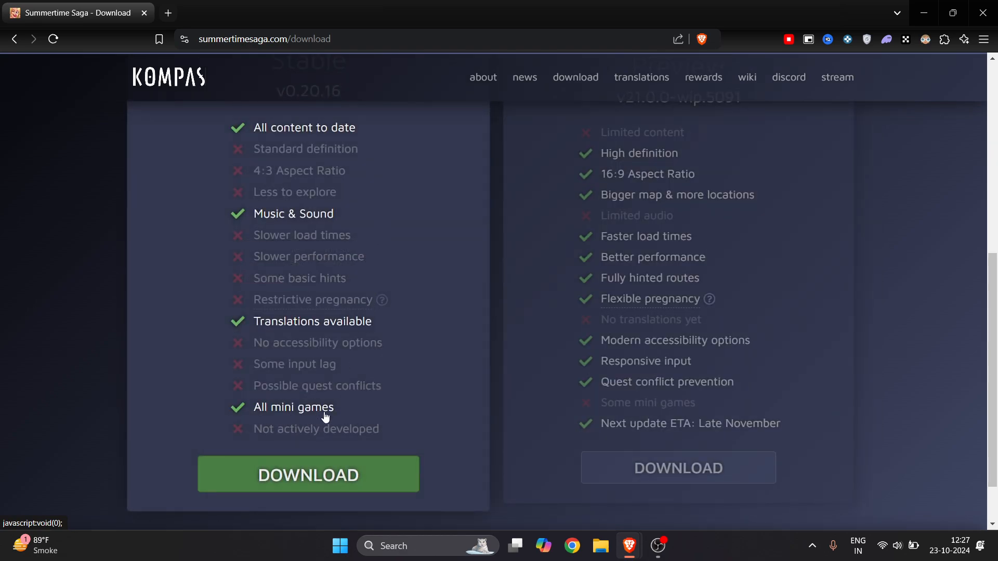
scroll(down, 3)
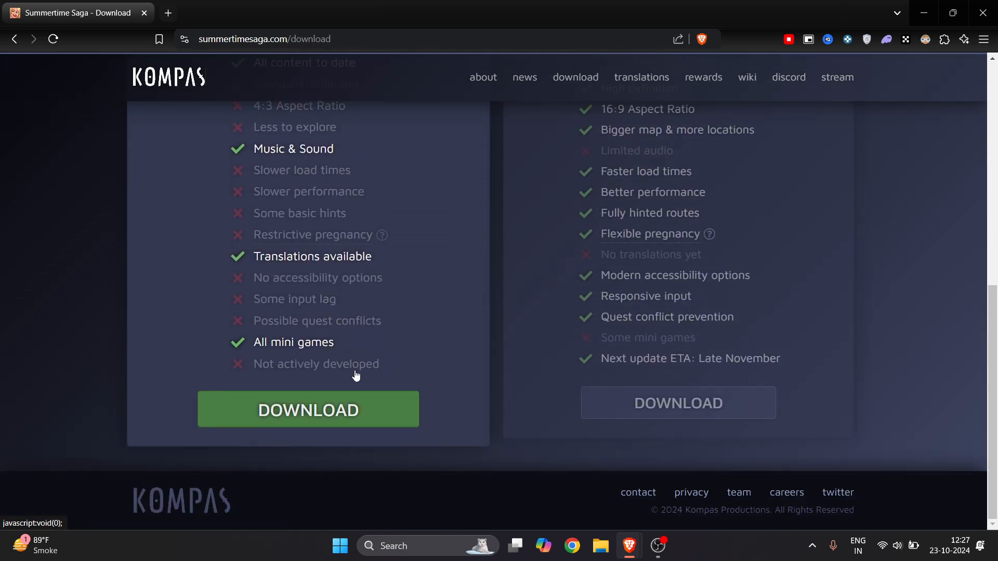
scroll(up, 3)
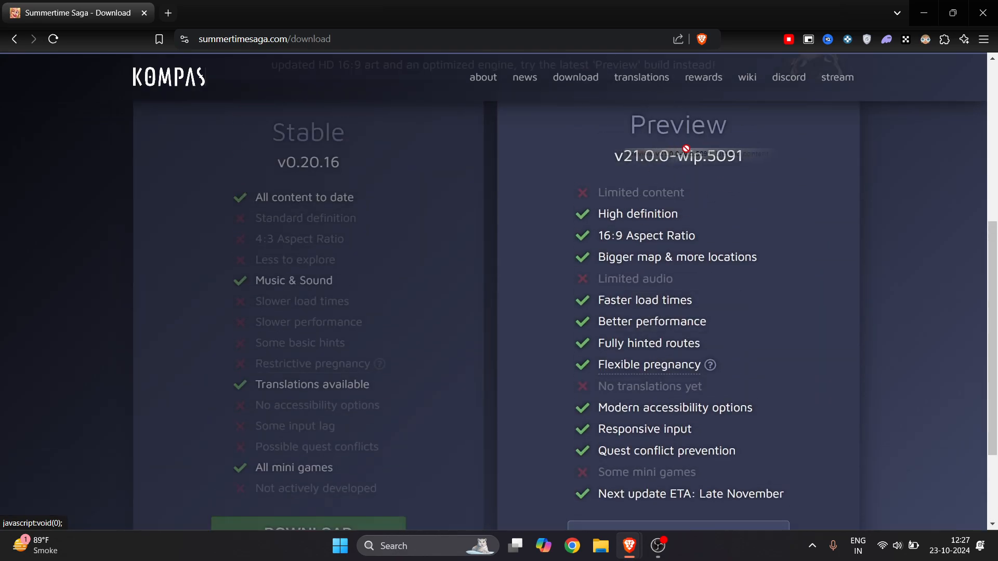
scroll(down, 3)
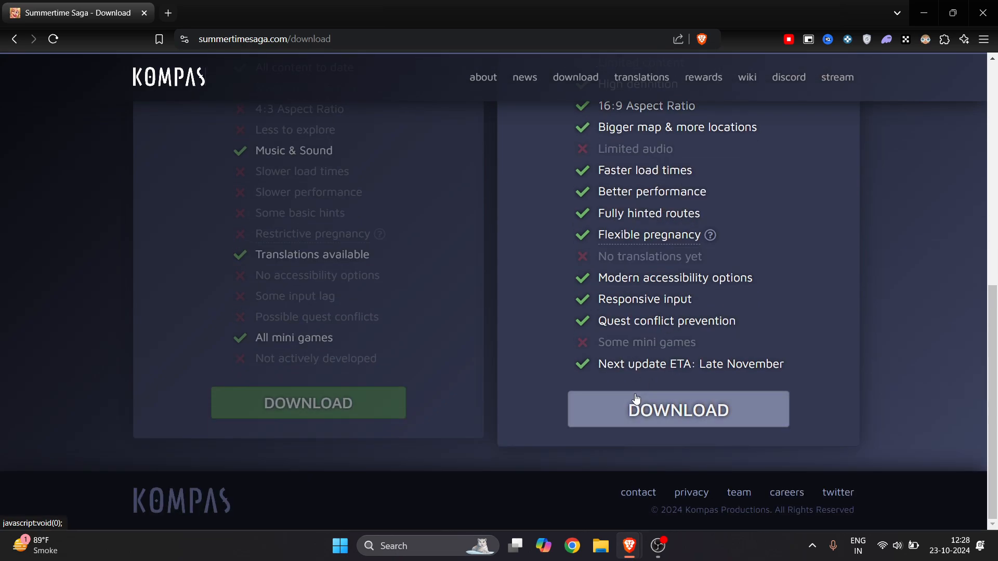
Step: Choose DOWNLOAD under the Preview v21.0.0 column to show platform mirrors
click(677, 409)
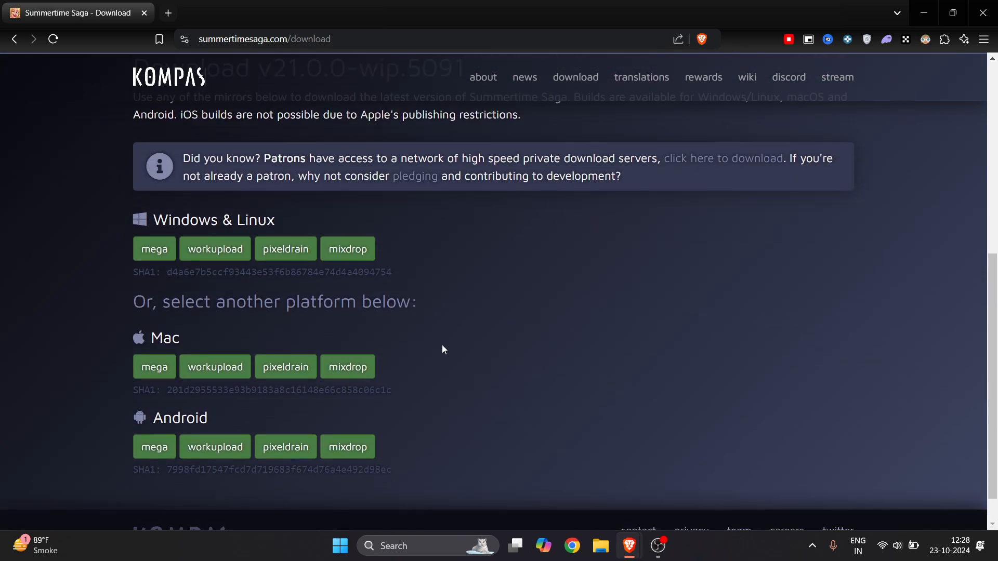
mouse_move(111, 435)
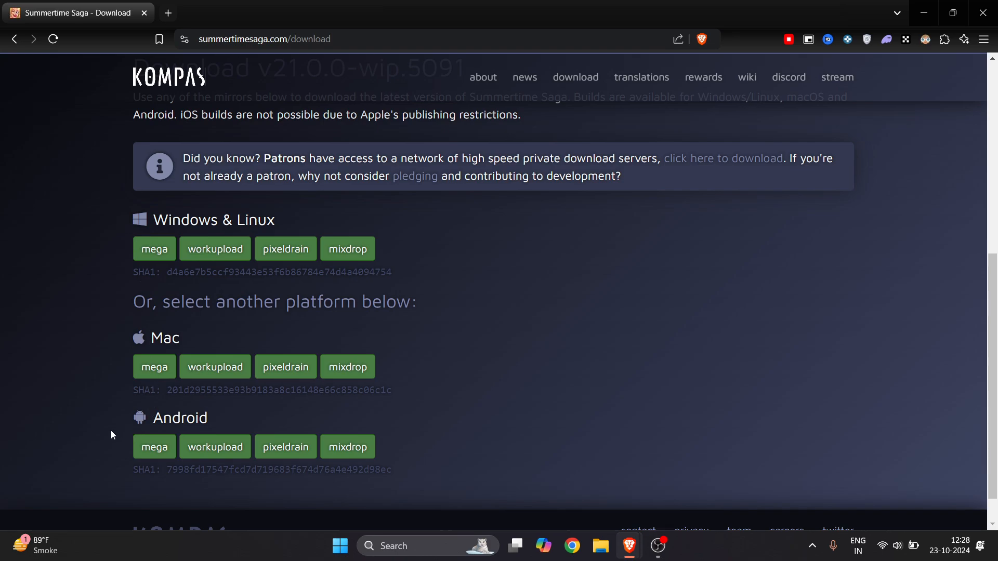
mouse_move(145, 230)
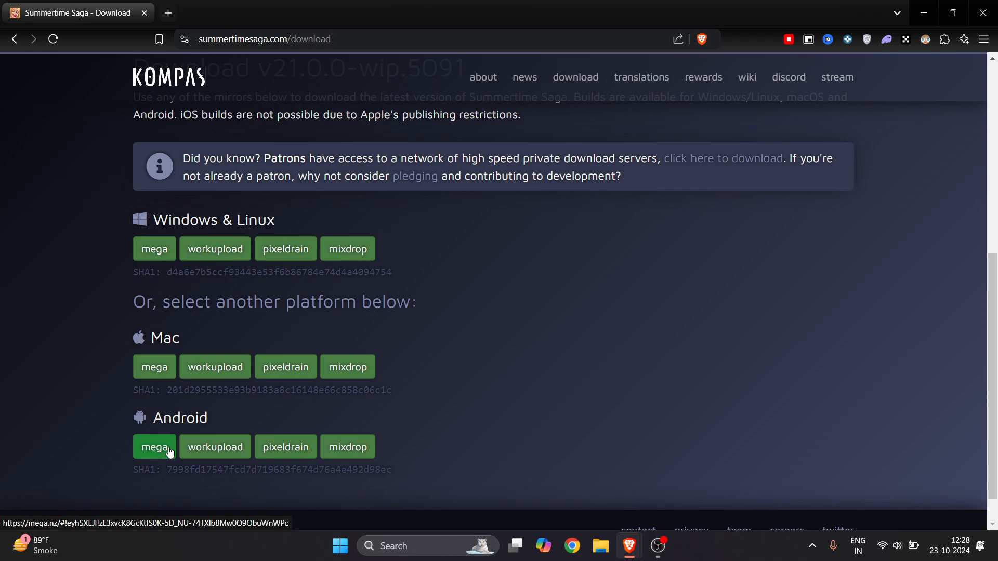
mouse_move(215, 447)
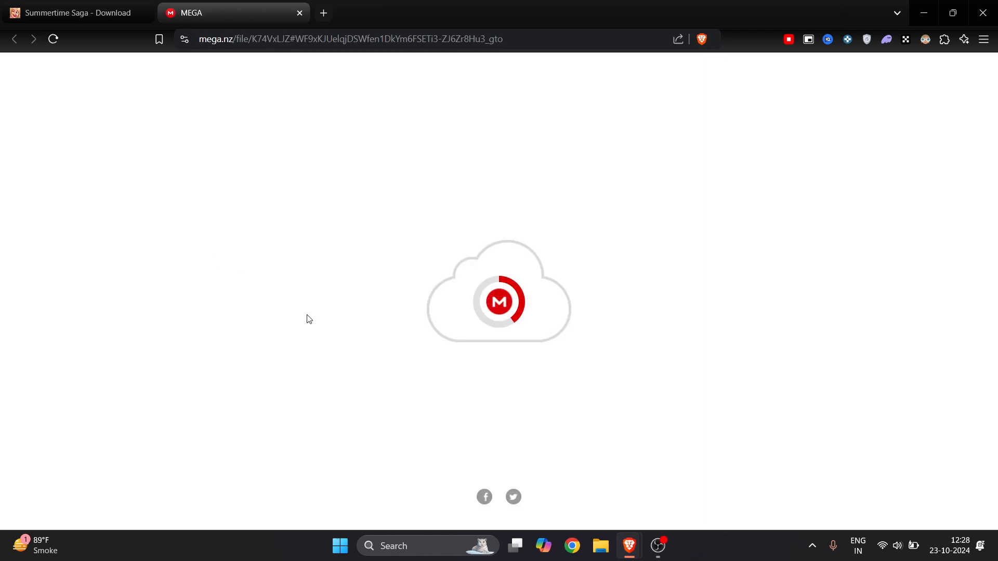
Step: Start a Standard download of summertimesaga-21.0.0-wip.5091-pc.zip (1.14 GB) on MEGA
click(800, 318)
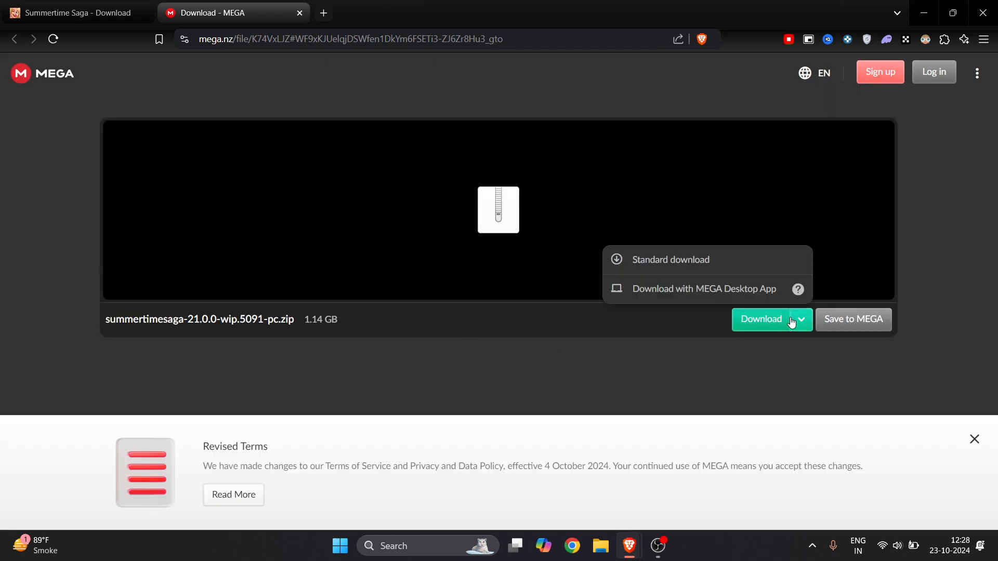
click(670, 260)
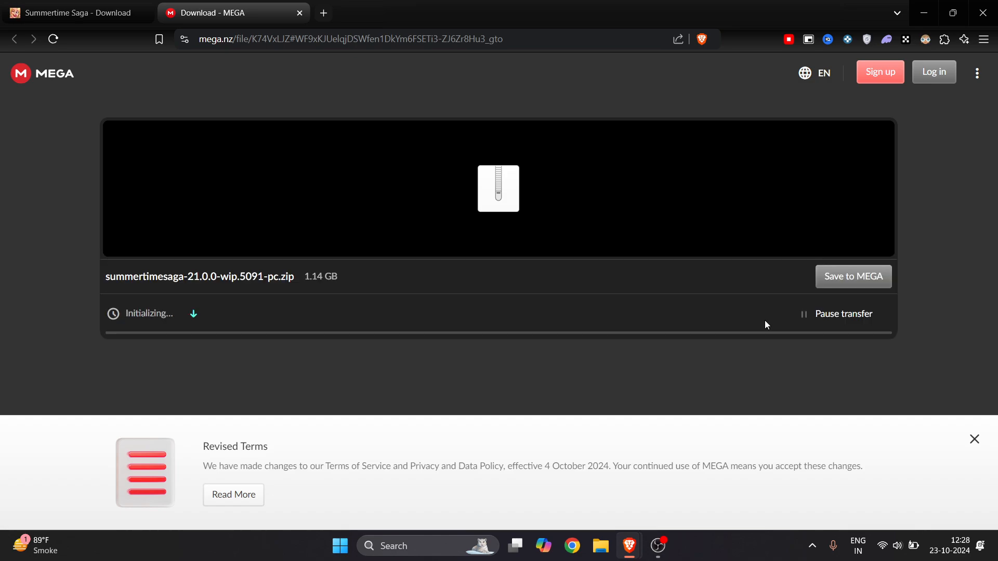
mouse_move(112, 321)
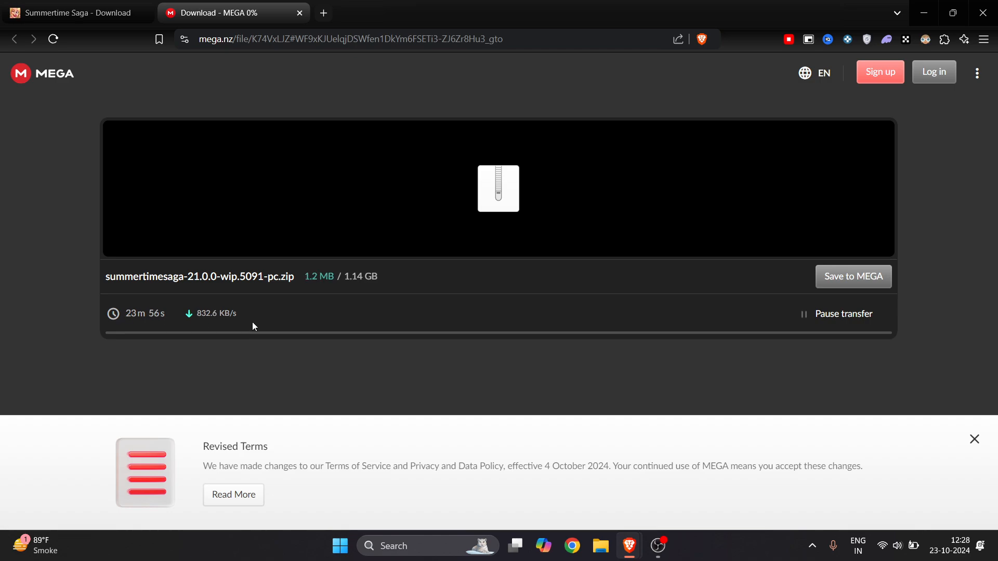
mouse_move(615, 355)
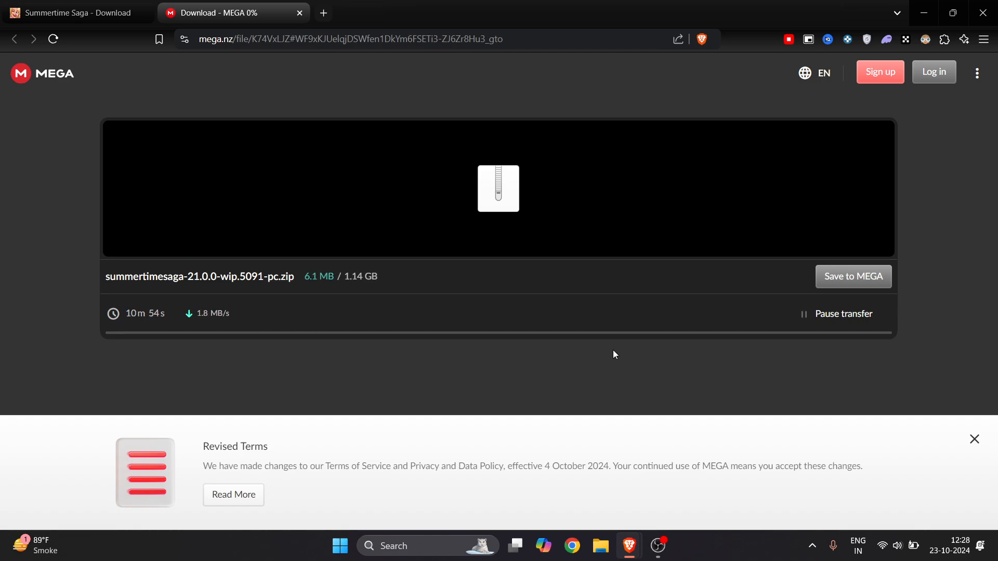